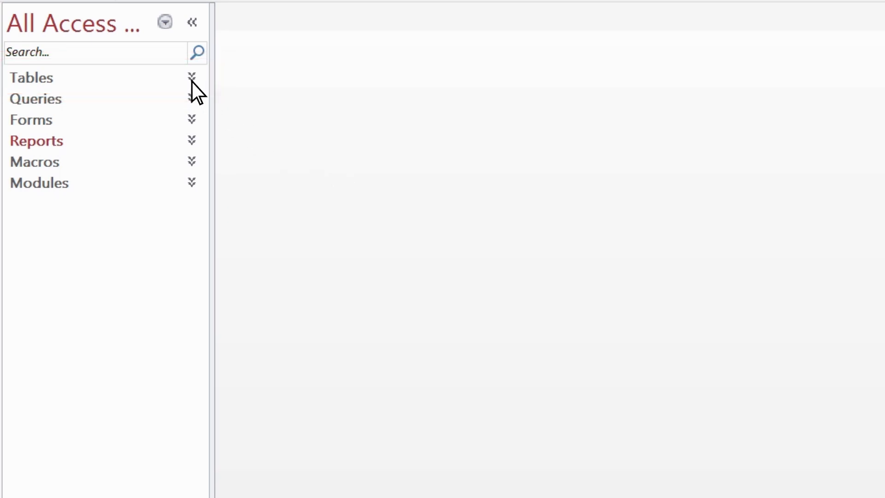
Open the Order Details table from the expanded Tables list in the Navigation Pane.
{"action": "left_click", "coordinate": [191, 77]}
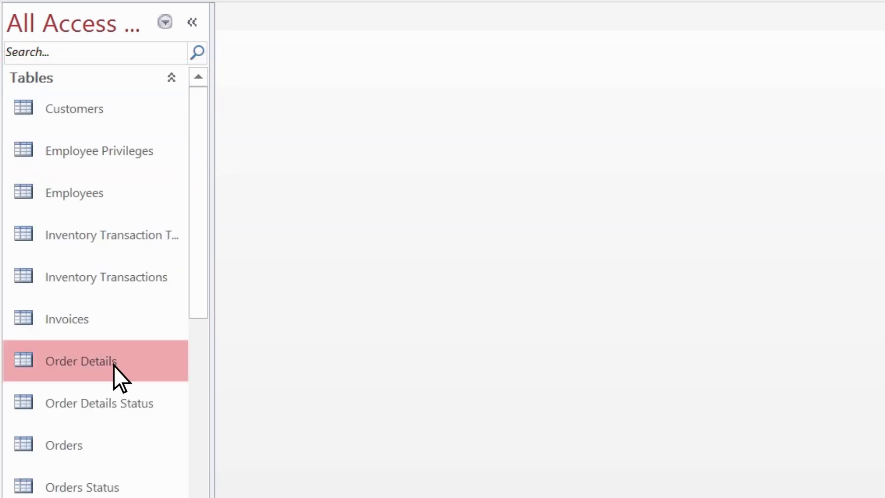
{"action": "double_click", "coordinate": [80, 361]}
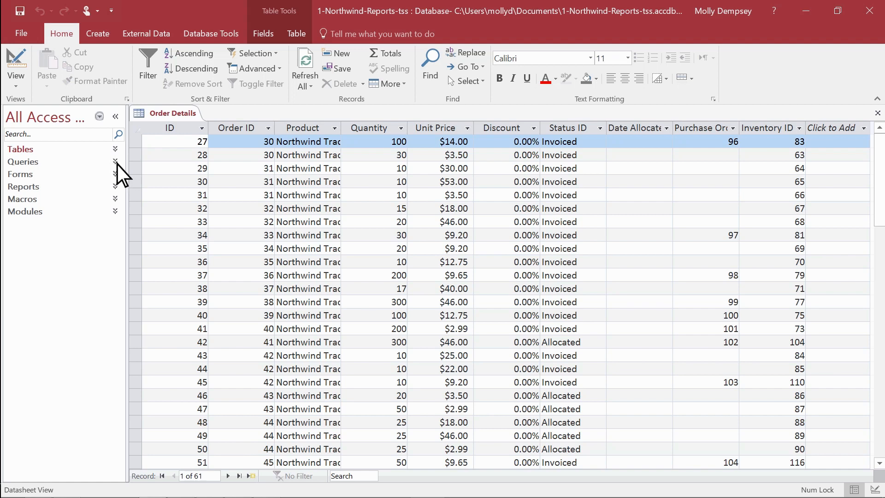
Open the Order Summary query from the Queries list, ready to create new objects.
{"action": "left_click", "coordinate": [23, 161]}
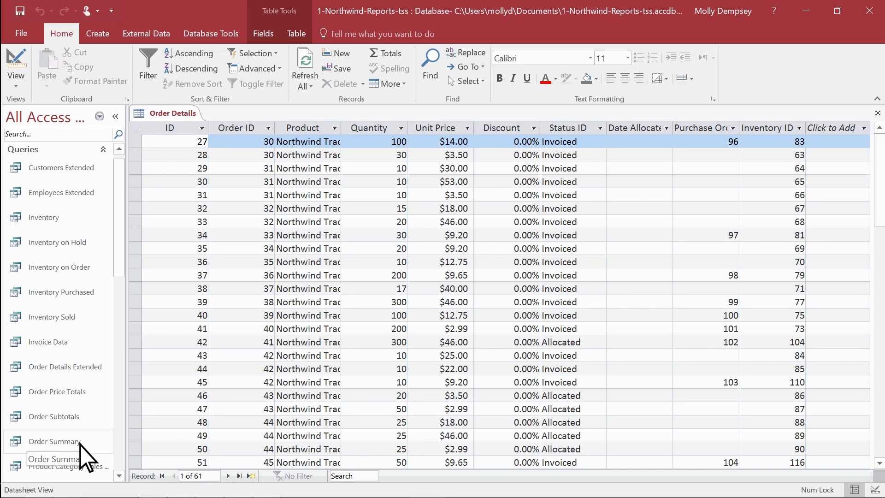
{"action": "double_click", "coordinate": [54, 442]}
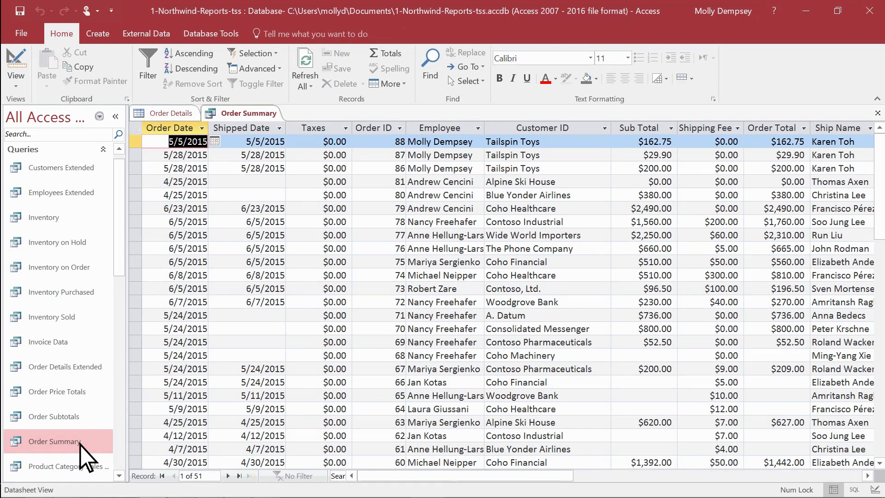
{"action": "left_click", "coordinate": [97, 33]}
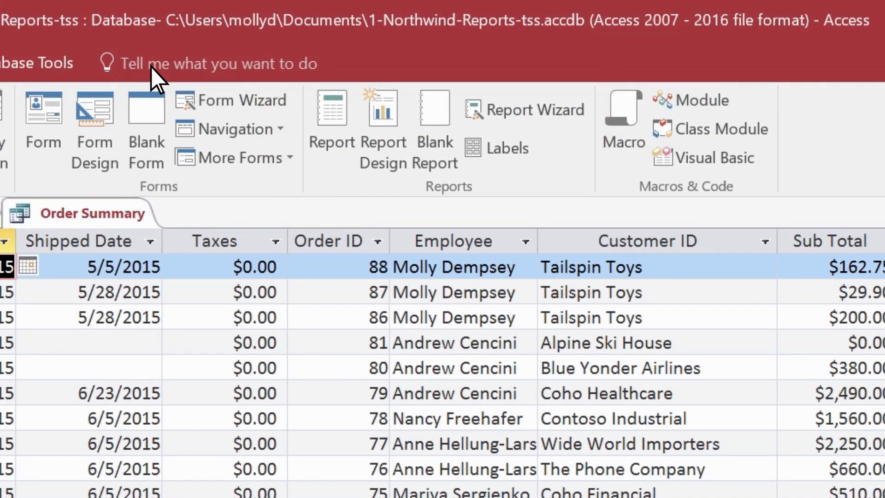
{"action": "mouse_move", "coordinate": [332, 119]}
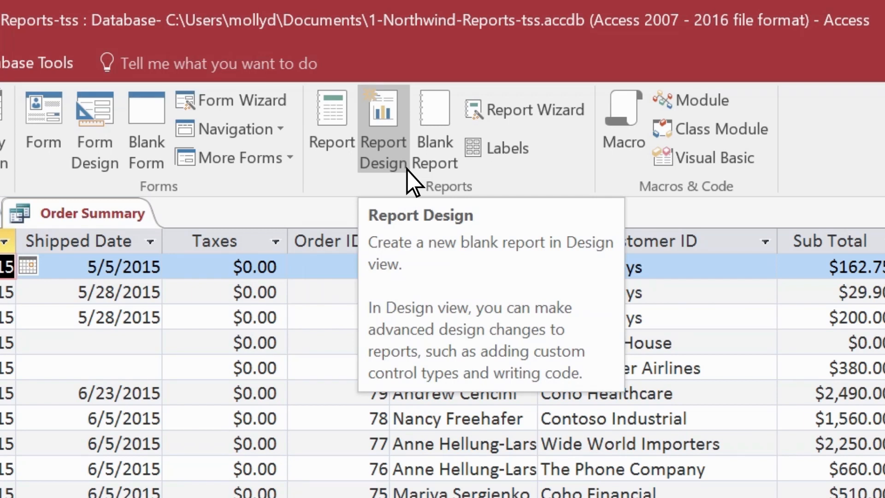
{"action": "mouse_move", "coordinate": [423, 178]}
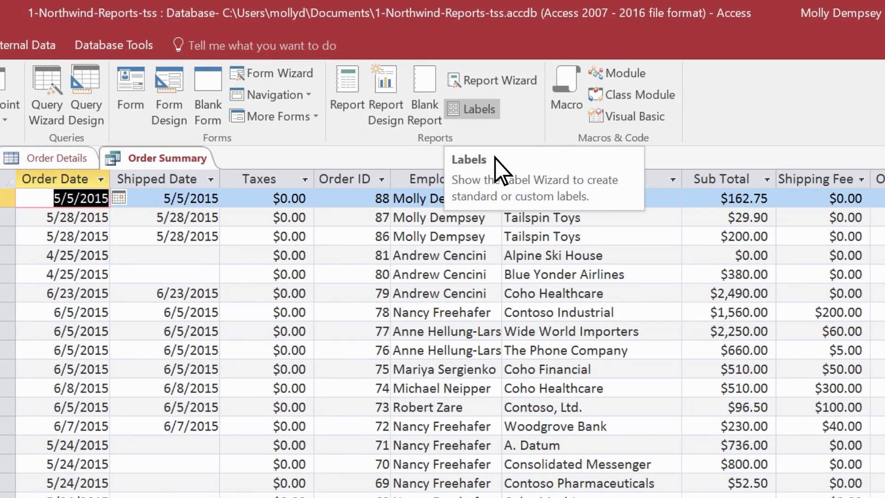
Launch the Report Wizard with the Order Summary query as its source.
{"action": "left_click", "coordinate": [498, 80]}
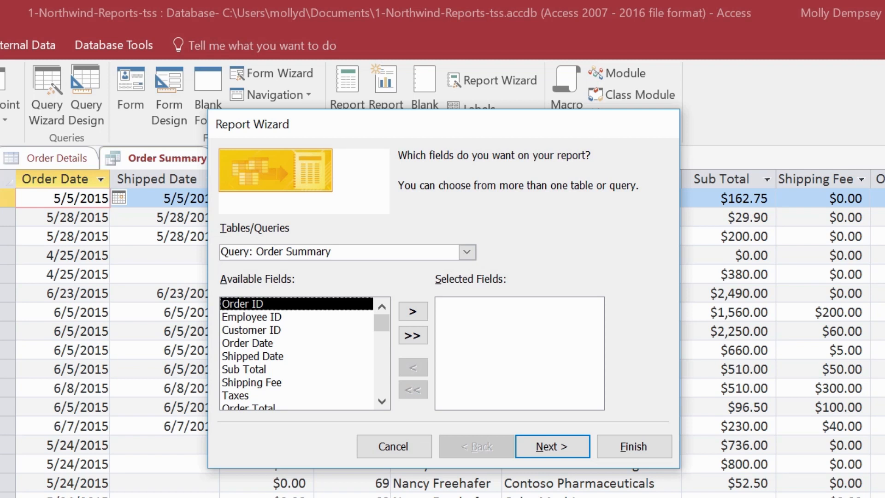
{"action": "mouse_move", "coordinate": [487, 291]}
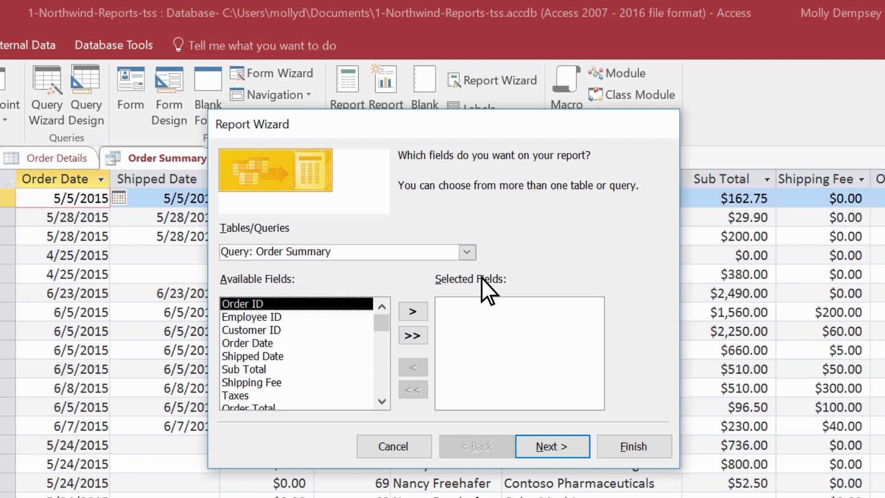
{"action": "mouse_move", "coordinate": [319, 321]}
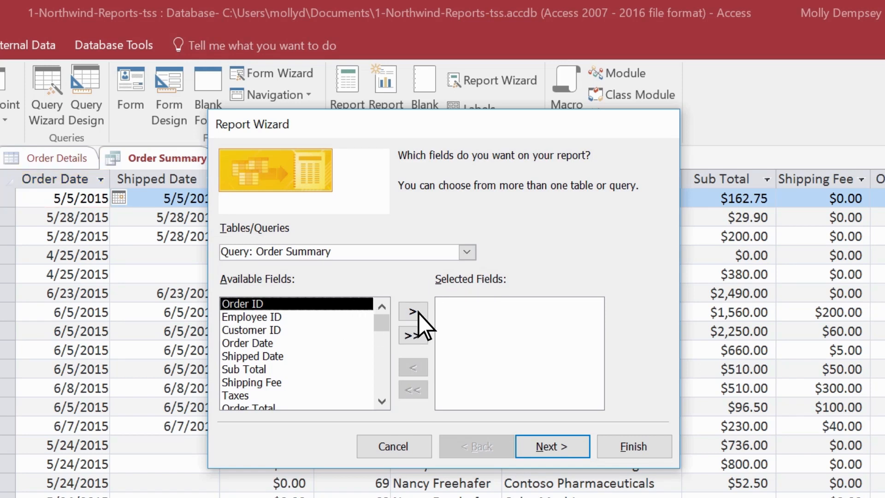
Add Order ID, Customer ID, Order Date, Shipped Date, Order Total and Status to the Selected Fields.
{"action": "left_click", "coordinate": [413, 310]}
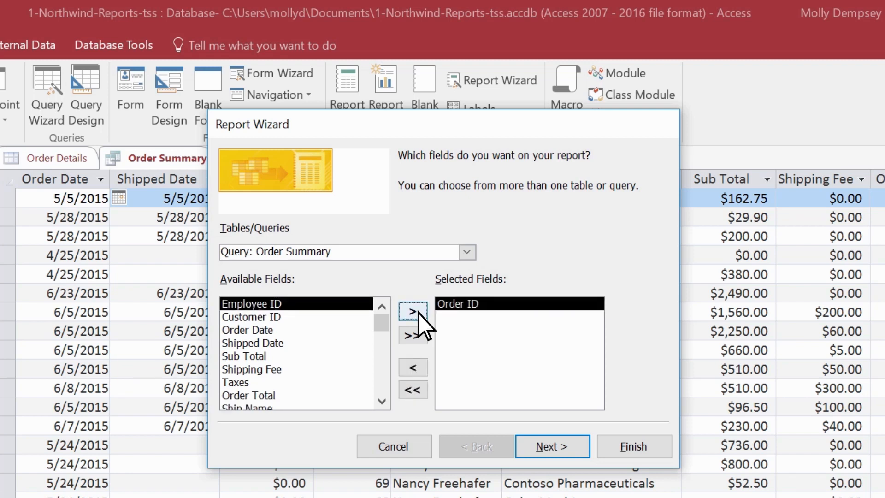
{"action": "left_click", "coordinate": [251, 317]}
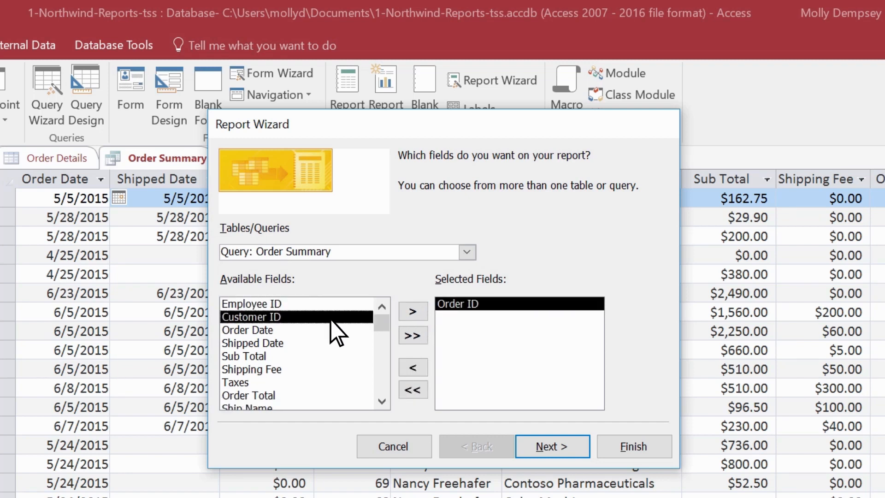
{"action": "left_click", "coordinate": [413, 311]}
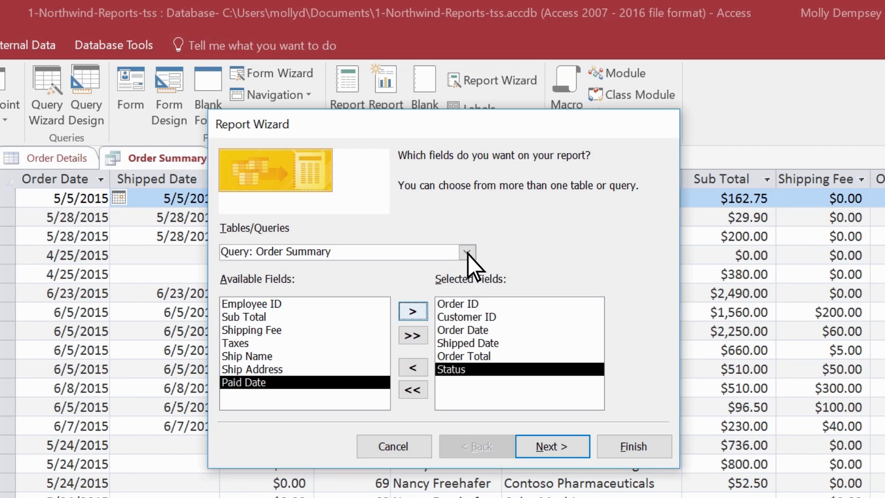
{"action": "left_click", "coordinate": [466, 252]}
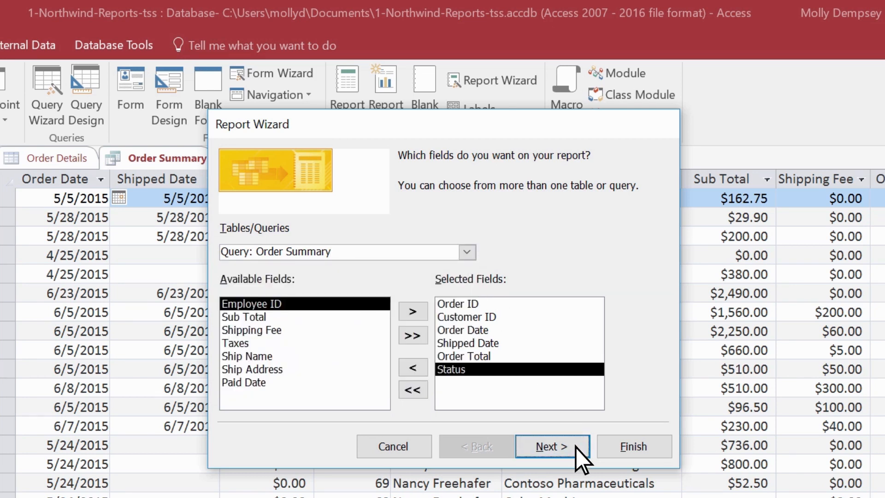
View the data by order status and add Shipped Date as a grouping level.
{"action": "left_click", "coordinate": [552, 446]}
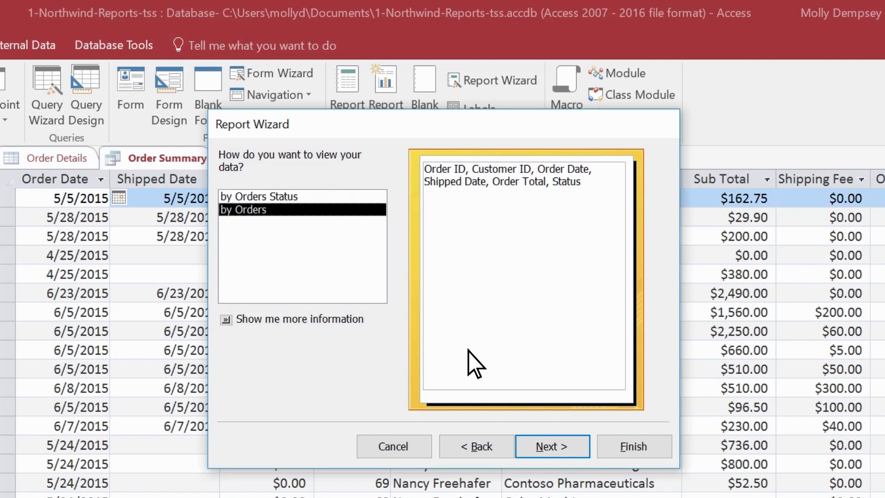
{"action": "left_click", "coordinate": [260, 195]}
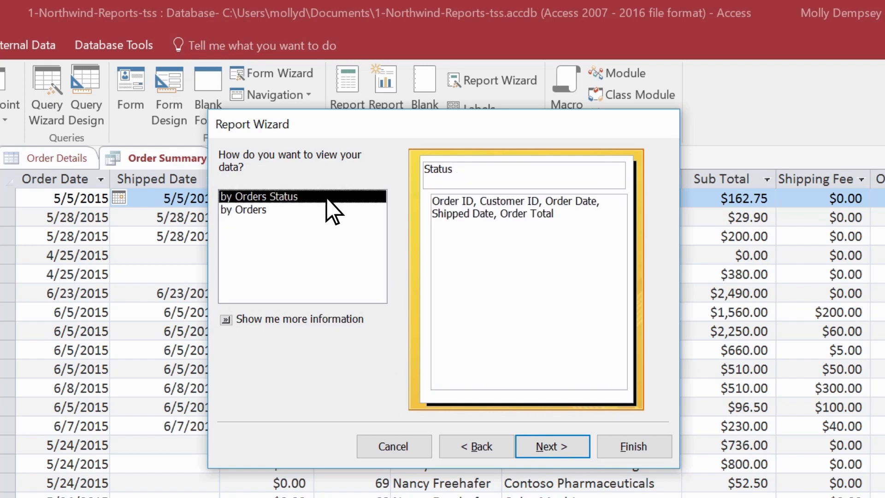
{"action": "left_click", "coordinate": [552, 446]}
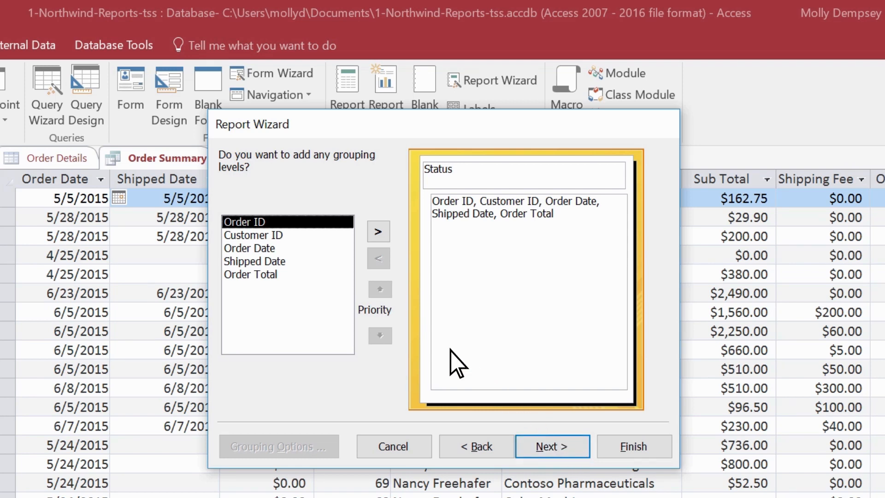
{"action": "left_click", "coordinate": [254, 261]}
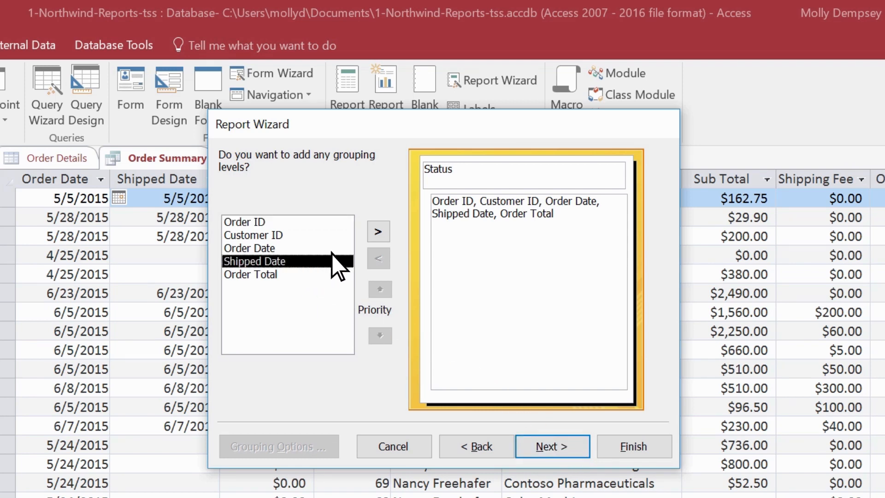
{"action": "left_click", "coordinate": [379, 232]}
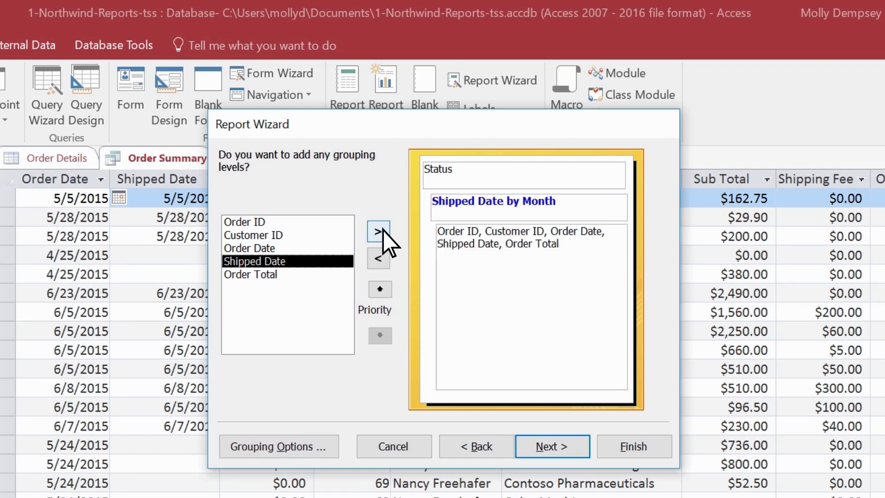
{"action": "mouse_move", "coordinate": [322, 455]}
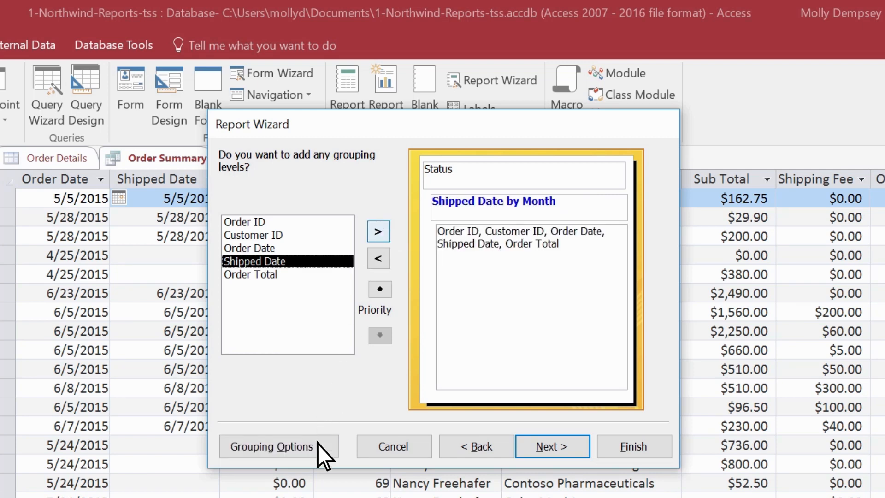
Set the Shipped Date grouping interval to Month in Grouping Options.
{"action": "left_click", "coordinate": [278, 446]}
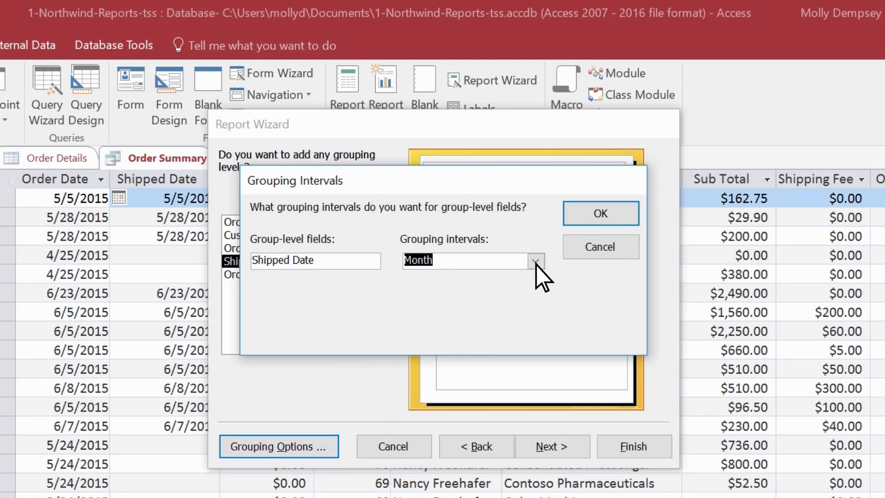
{"action": "left_click", "coordinate": [535, 261]}
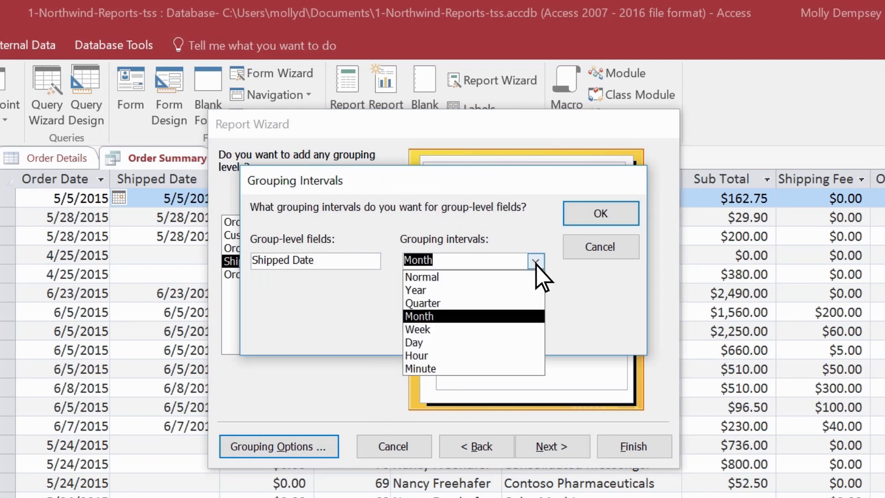
{"action": "left_click", "coordinate": [600, 212]}
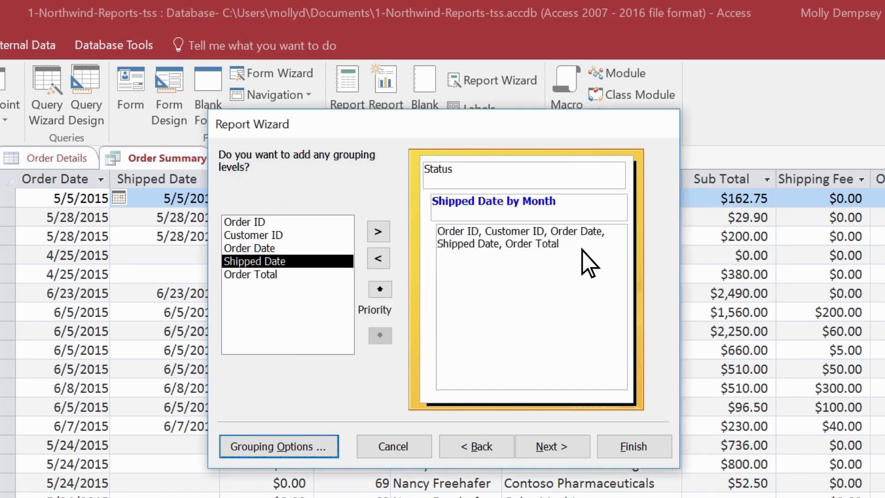
{"action": "left_click", "coordinate": [552, 447]}
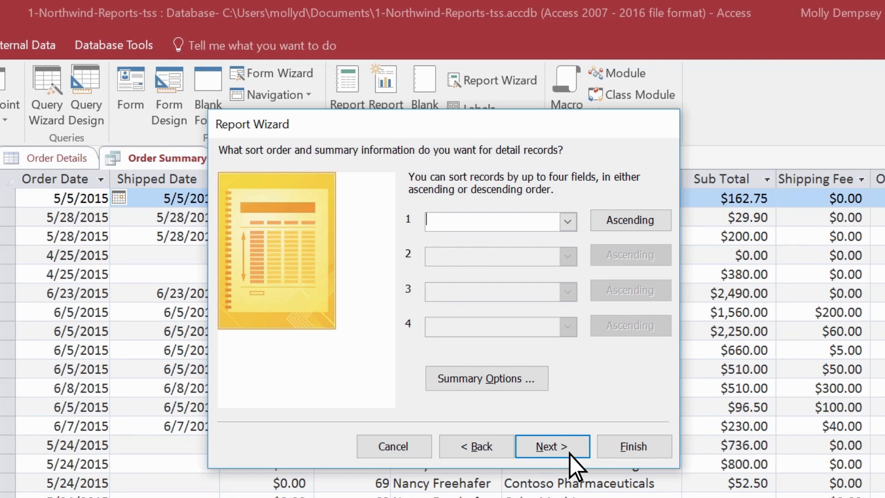
{"action": "mouse_move", "coordinate": [575, 447]}
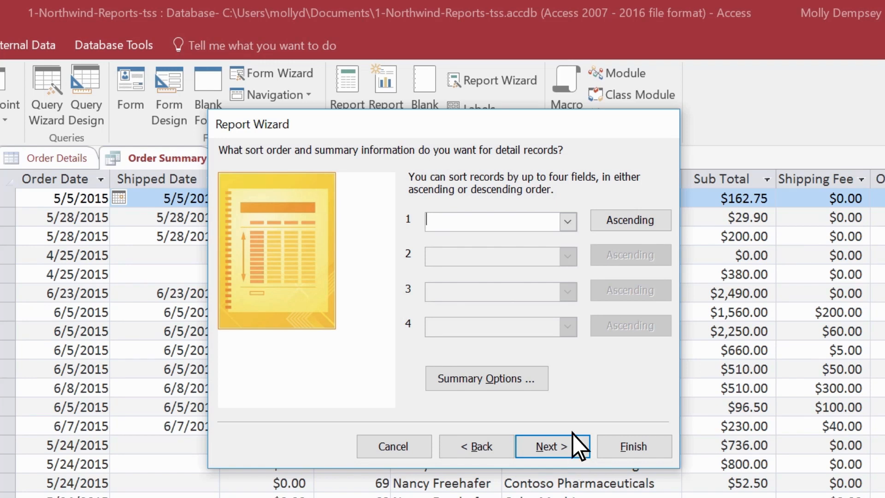
Sort the detail records by Order ID ascending.
{"action": "left_click", "coordinate": [567, 220]}
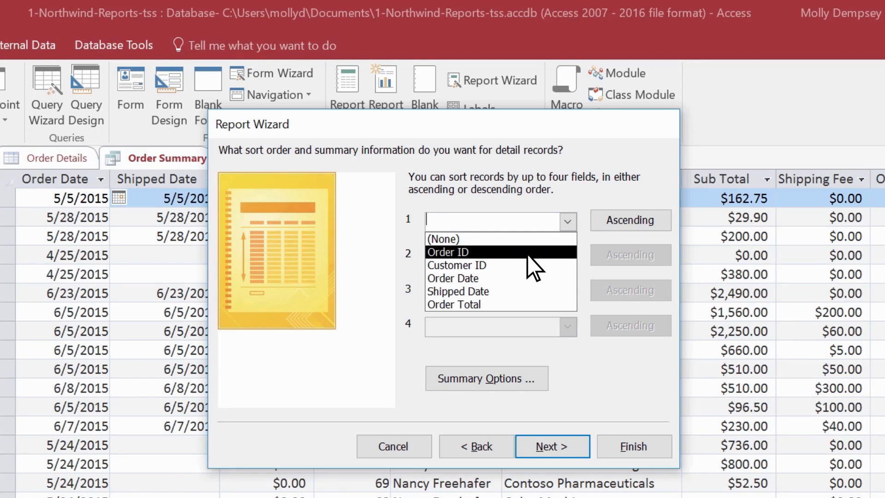
{"action": "left_click", "coordinate": [448, 251]}
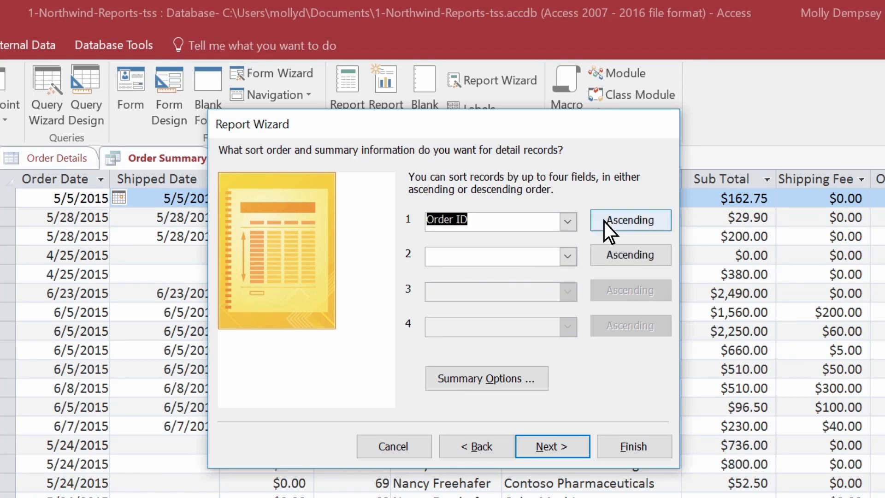
{"action": "left_click", "coordinate": [631, 219]}
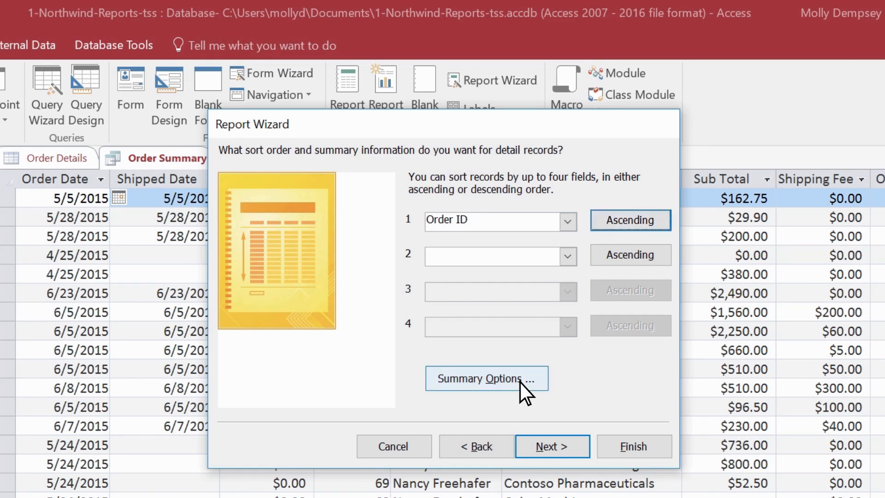
Add a Sum of Order Total in Summary Options and continue to layout.
{"action": "left_click", "coordinate": [487, 378]}
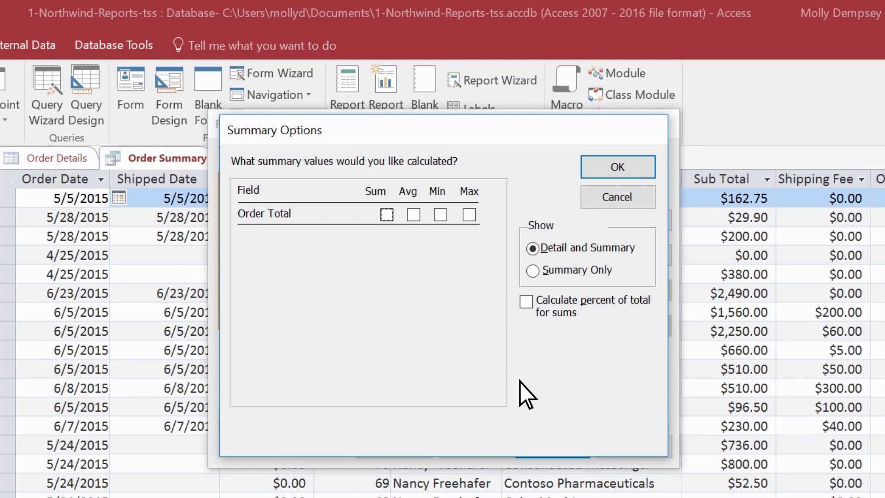
{"action": "left_click", "coordinate": [388, 215]}
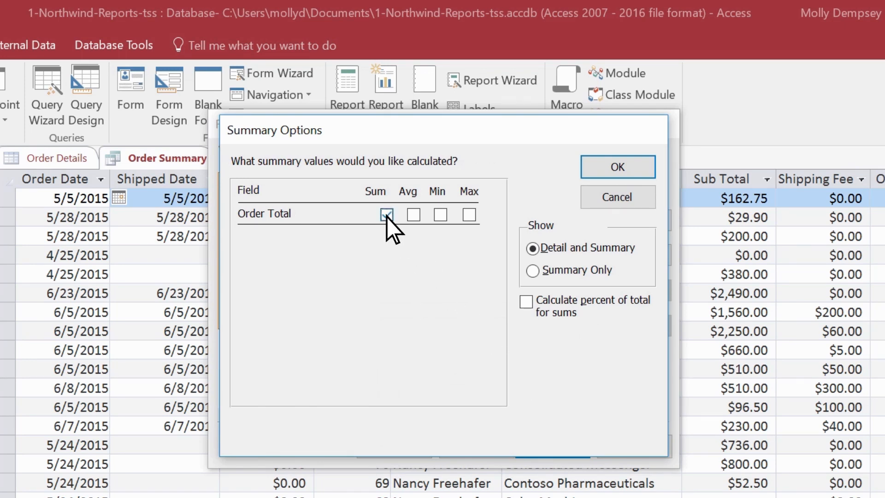
{"action": "left_click", "coordinate": [616, 167]}
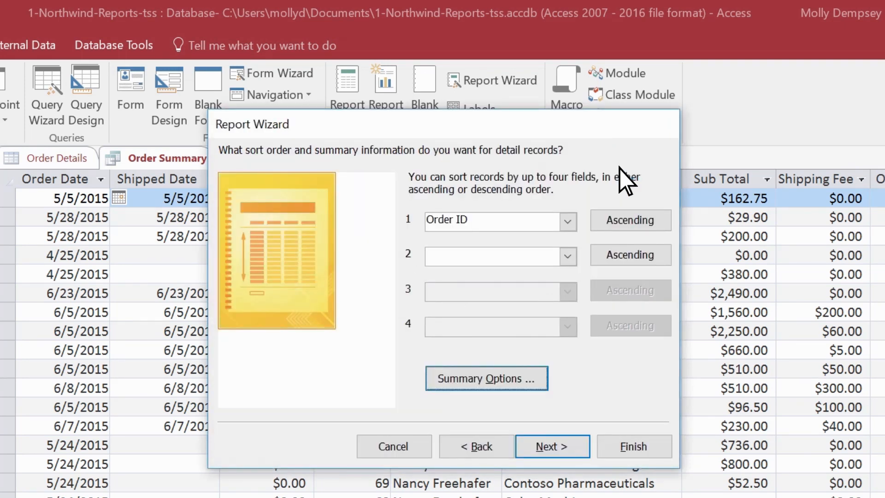
{"action": "left_click", "coordinate": [552, 446]}
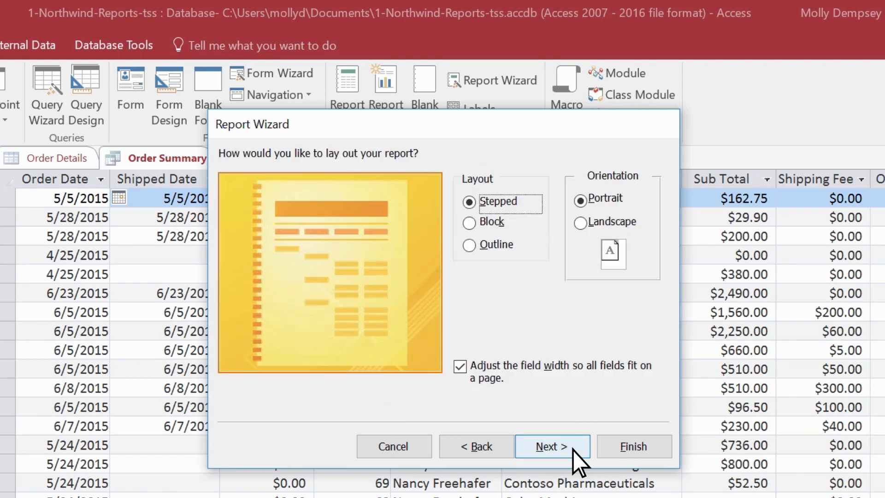
Choose the Block layout in Landscape orientation after comparing it with Outline.
{"action": "left_click", "coordinate": [469, 222]}
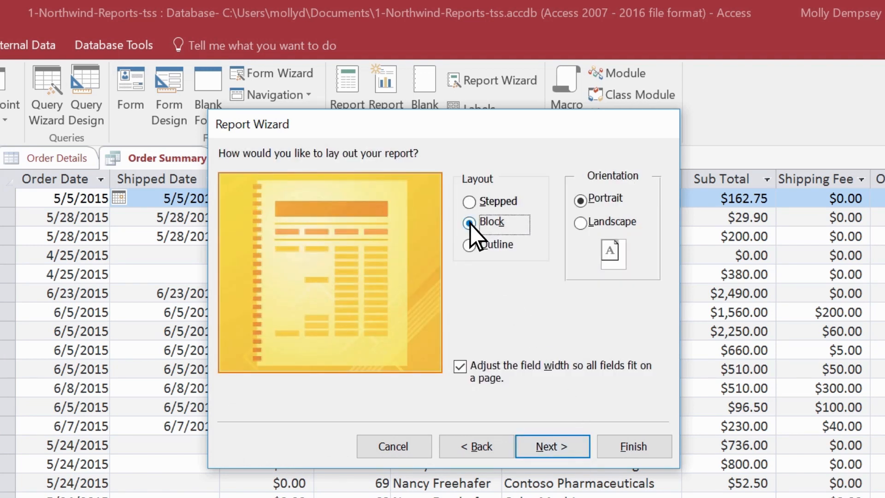
{"action": "left_click", "coordinate": [469, 243]}
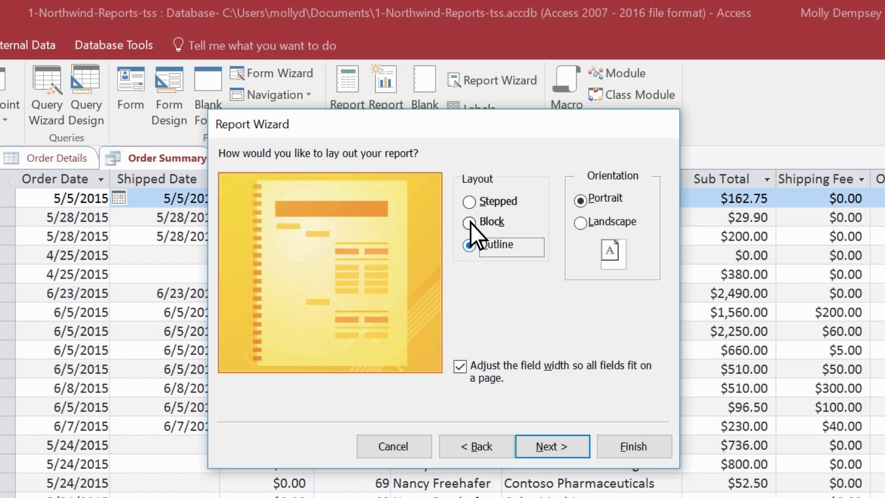
{"action": "left_click", "coordinate": [469, 221]}
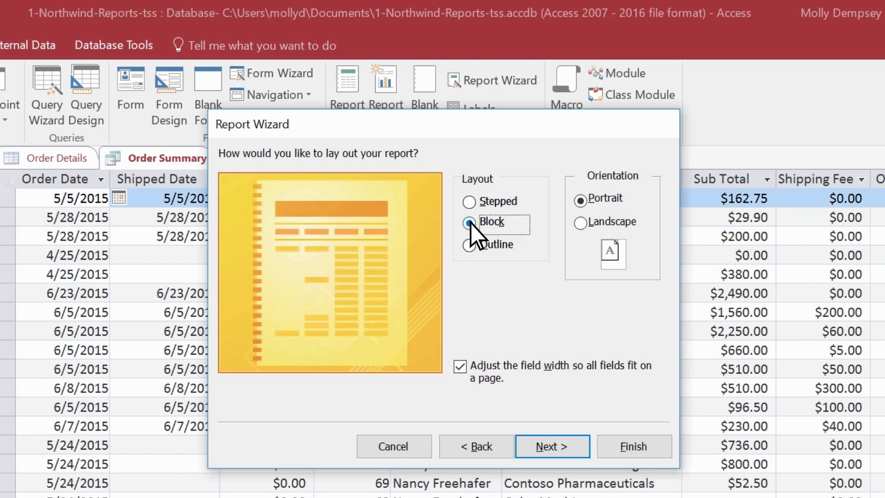
{"action": "left_click", "coordinate": [469, 222]}
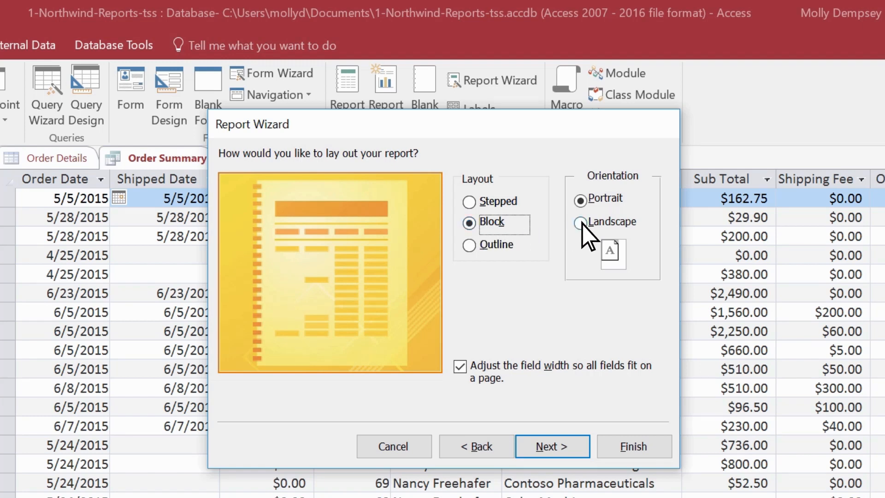
{"action": "left_click", "coordinate": [581, 221]}
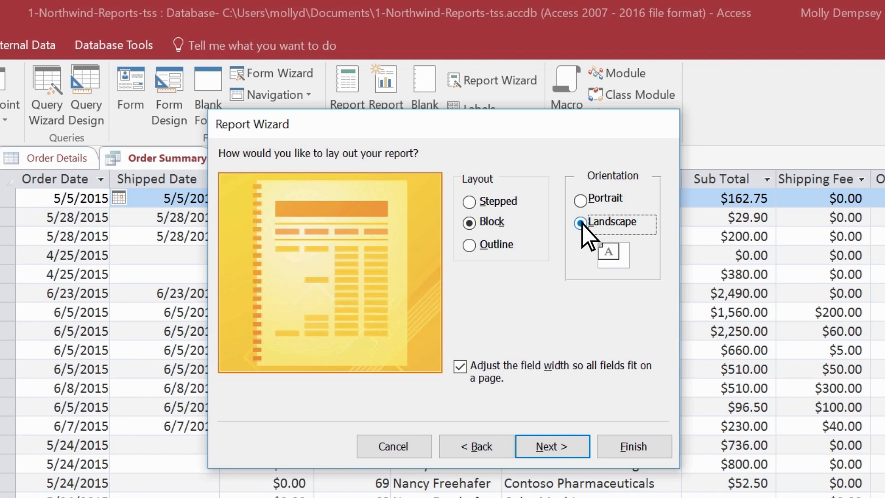
{"action": "left_click", "coordinate": [551, 446]}
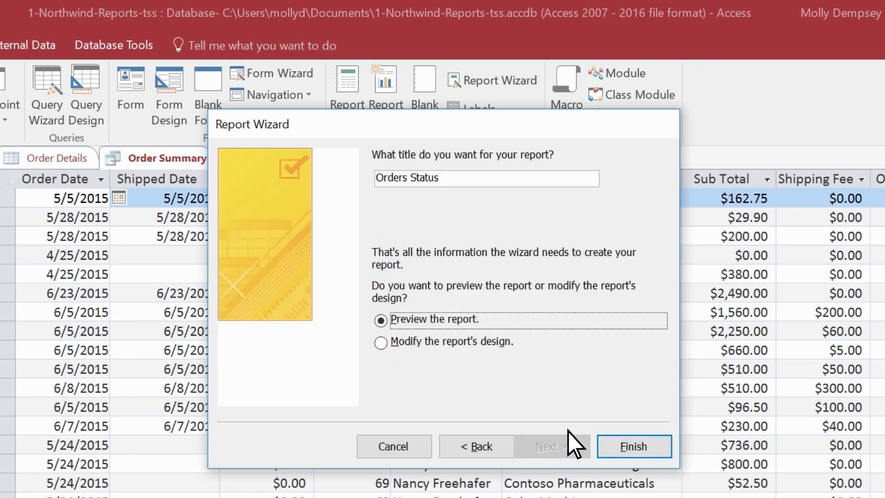
Title the report 'Order Status' and finish the wizard to preview it.
{"action": "type", "text": "Order"}
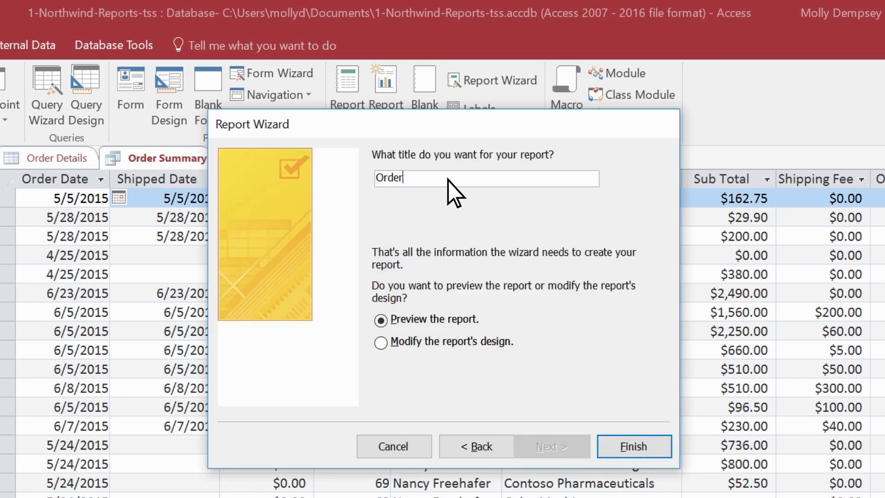
{"action": "type", "text": "Status"}
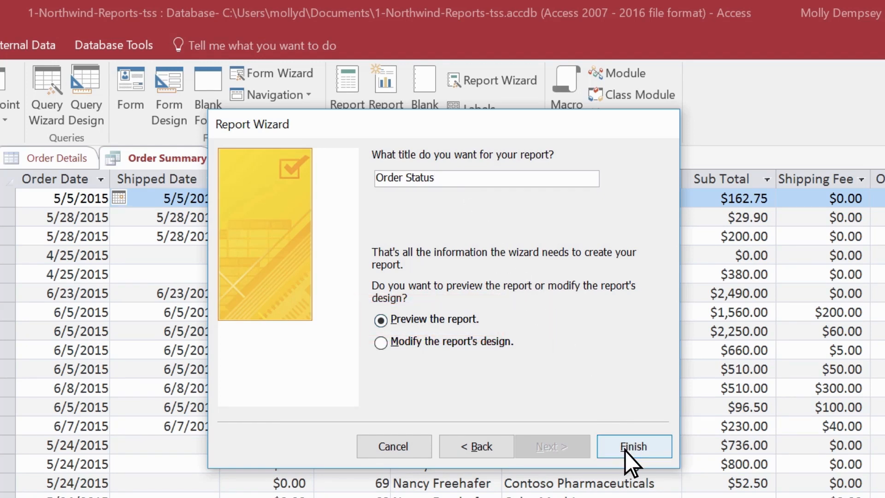
{"action": "left_click", "coordinate": [633, 446]}
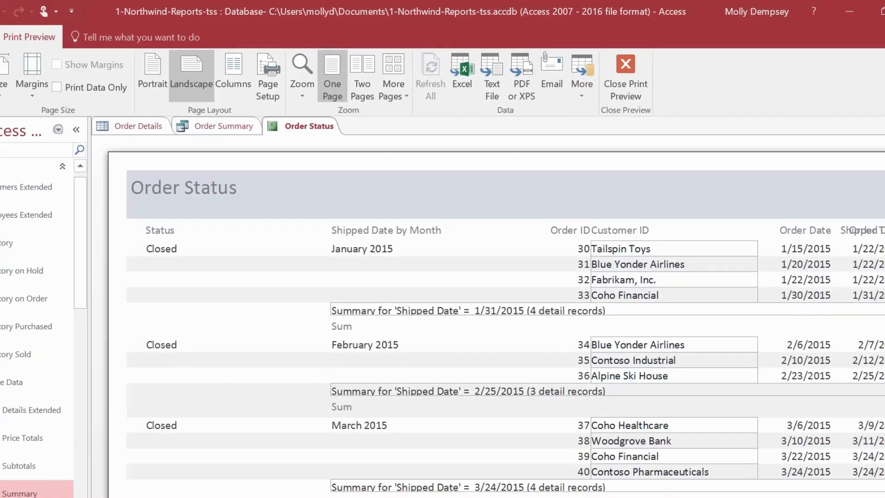
Page through the report, view two pages side by side, then close Print Preview into Design View.
{"action": "left_click", "coordinate": [213, 476]}
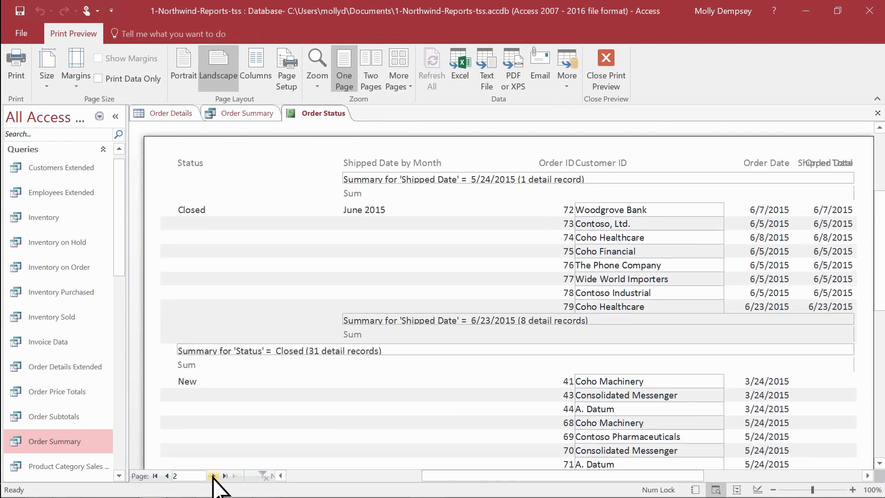
{"action": "left_click", "coordinate": [224, 476]}
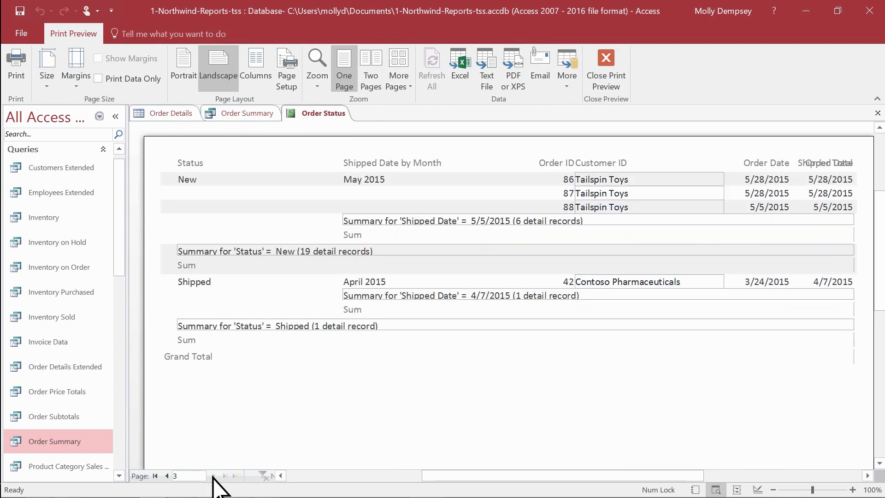
{"action": "left_click", "coordinate": [167, 475]}
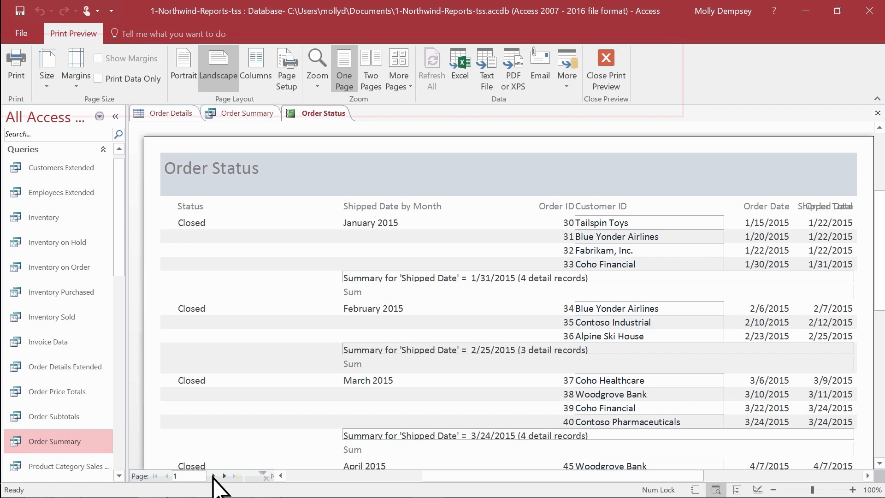
{"action": "mouse_move", "coordinate": [321, 311]}
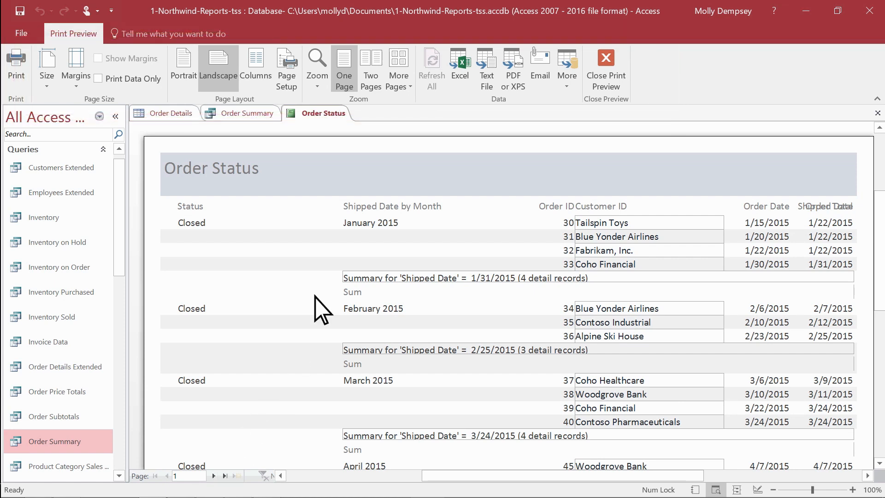
{"action": "left_click", "coordinate": [370, 68]}
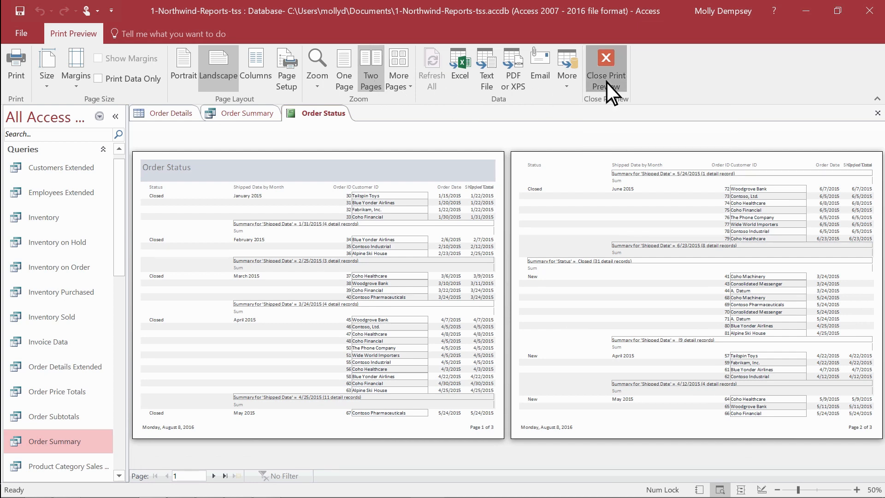
{"action": "left_click", "coordinate": [606, 67]}
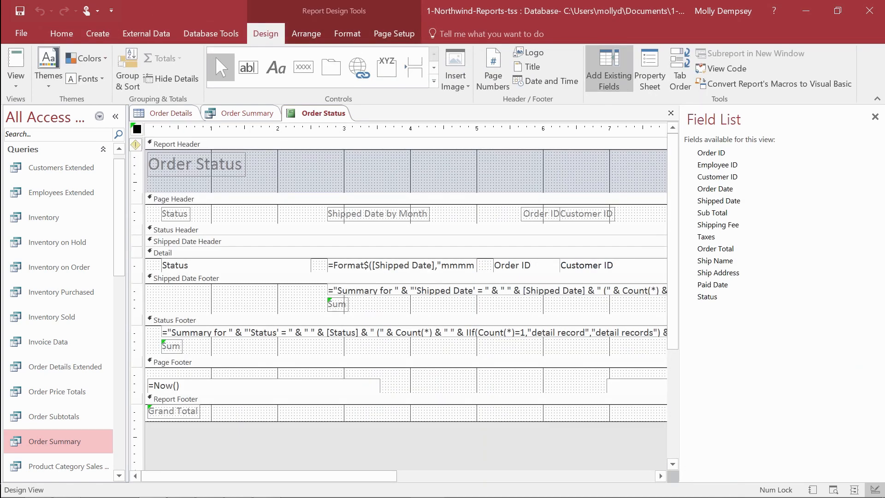